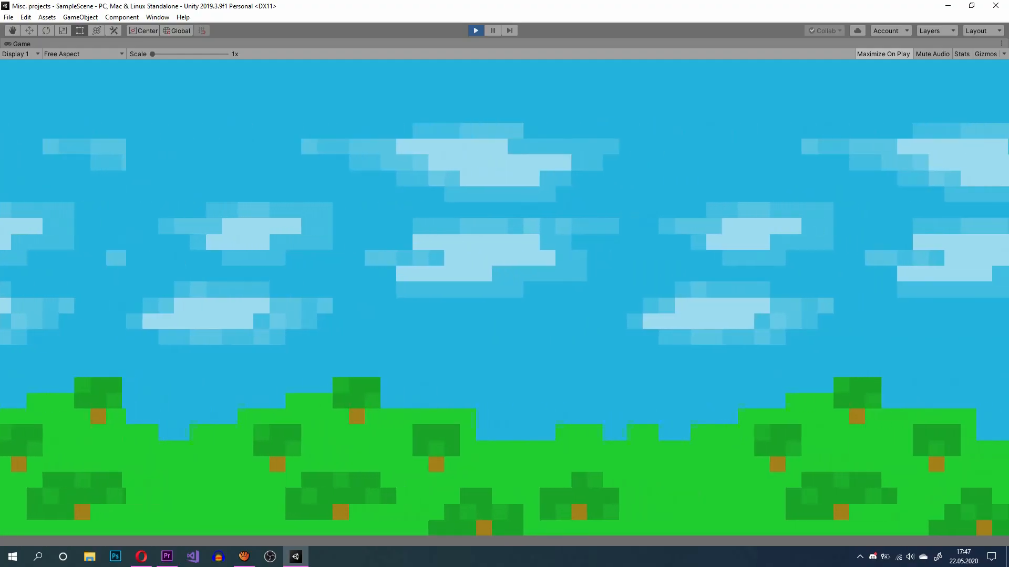
Step: Double the canvas width so two copies of the grouped sky-and-grass artwork fit side by side
left_click(115, 556)
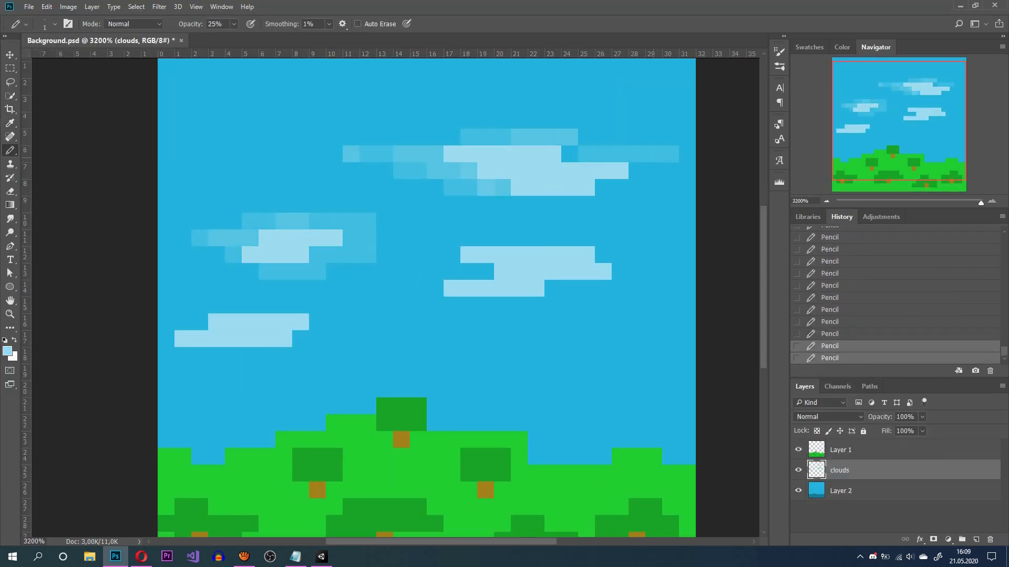
left_click(69, 7)
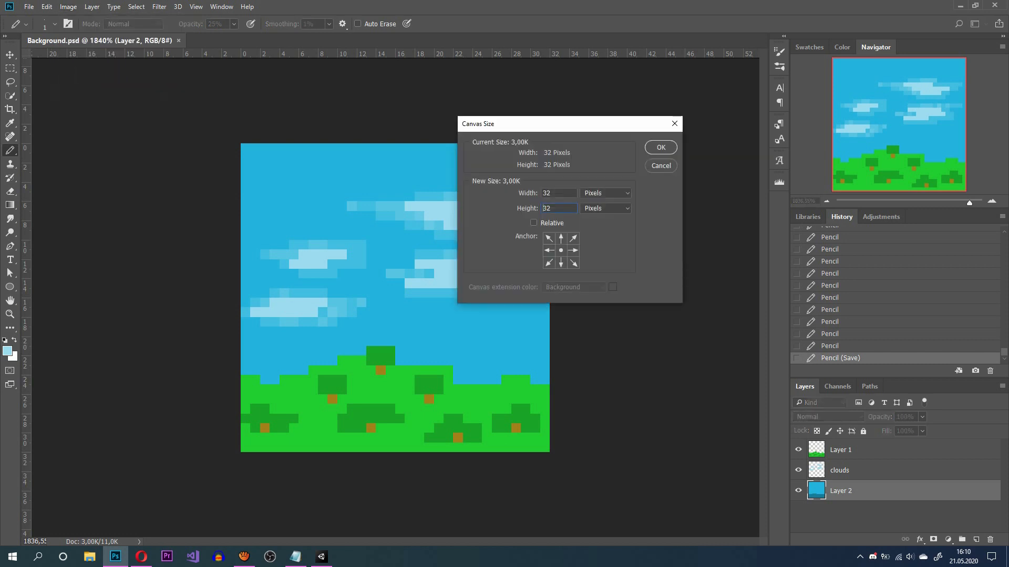
left_click(660, 147)
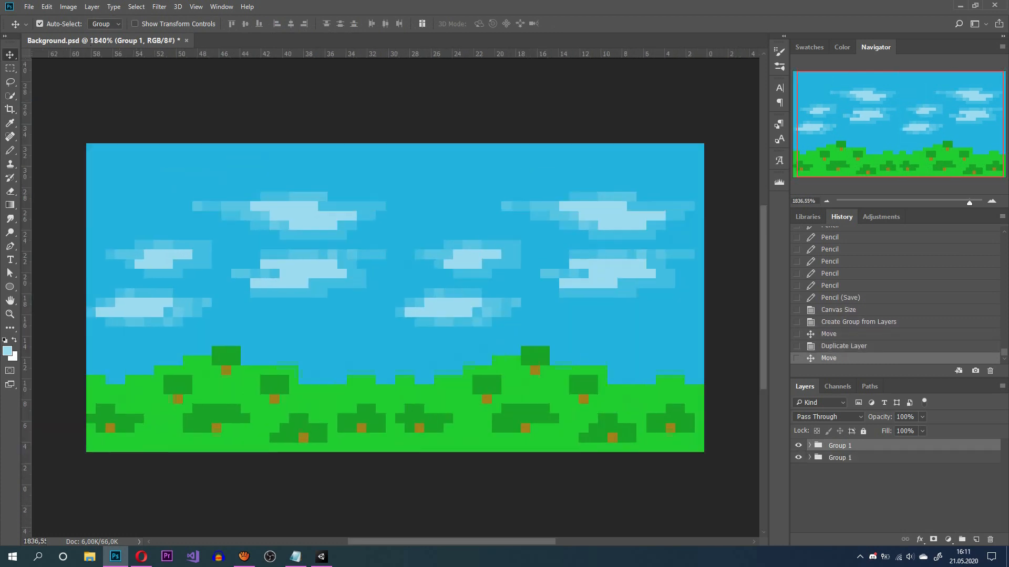
Step: Import Background.psd into Assets as a sprite with Point filter mode for crisp pixels
left_click(322, 557)
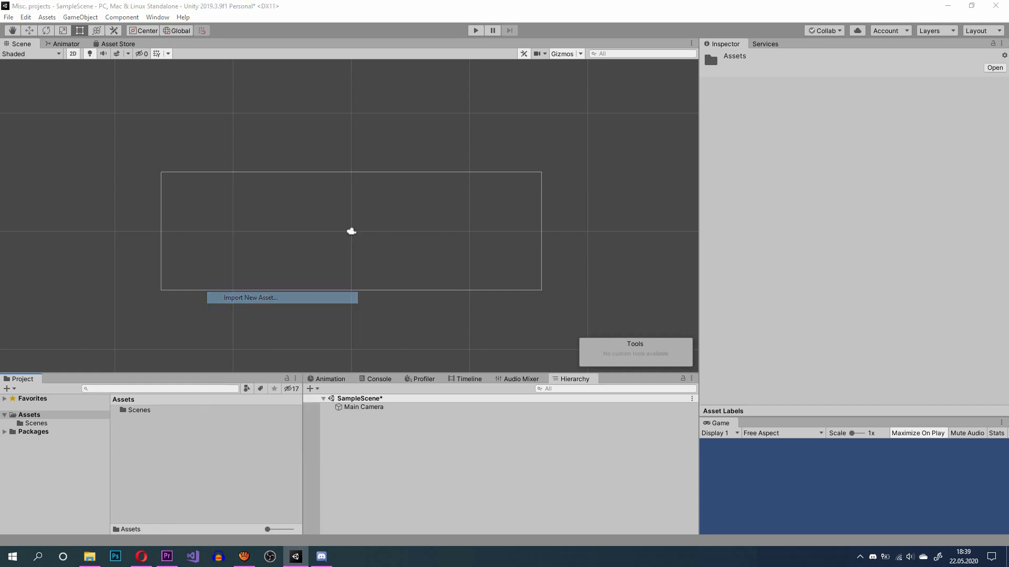
left_click(250, 298)
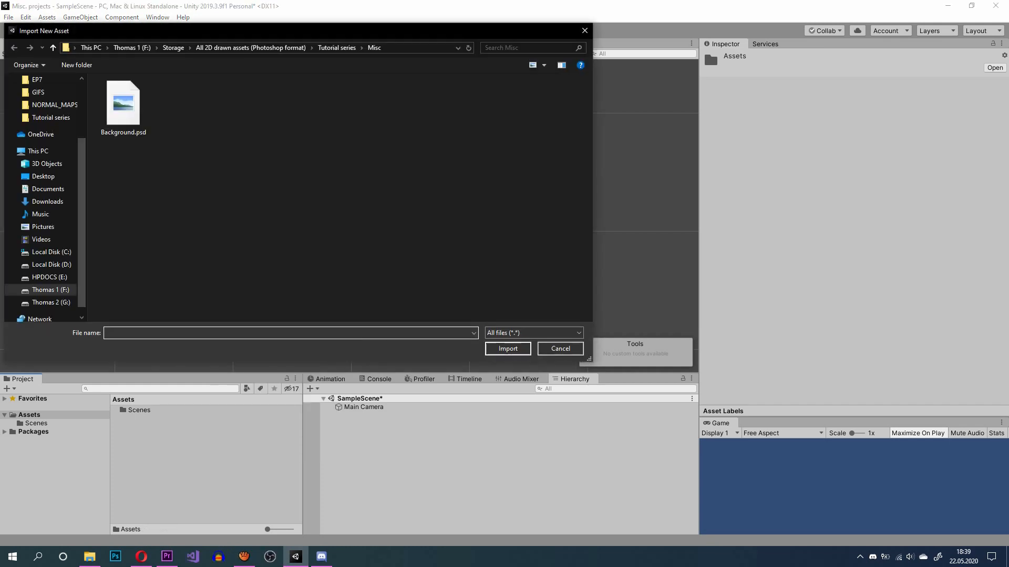
left_click(123, 103)
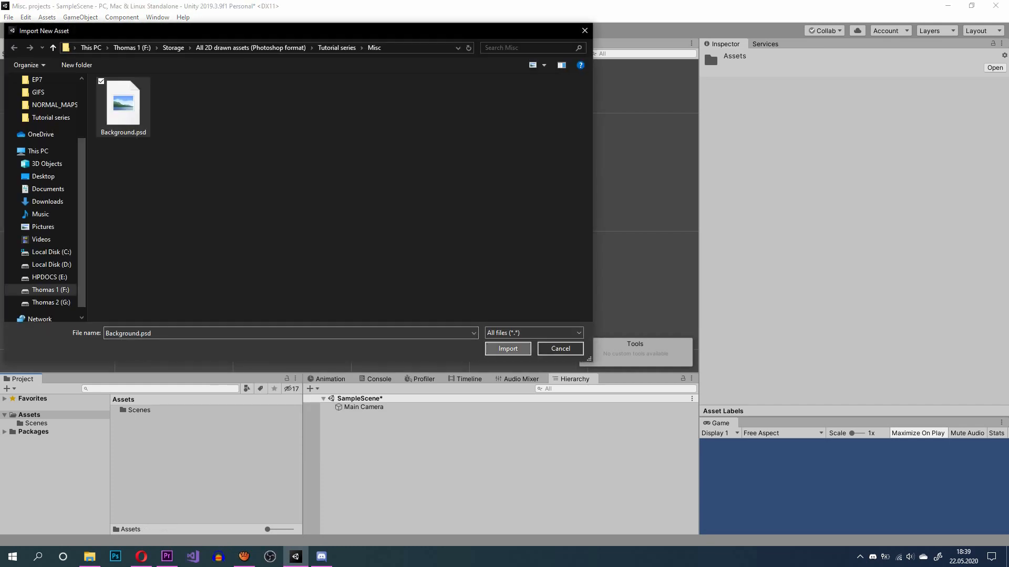
left_click(508, 348)
type("3")
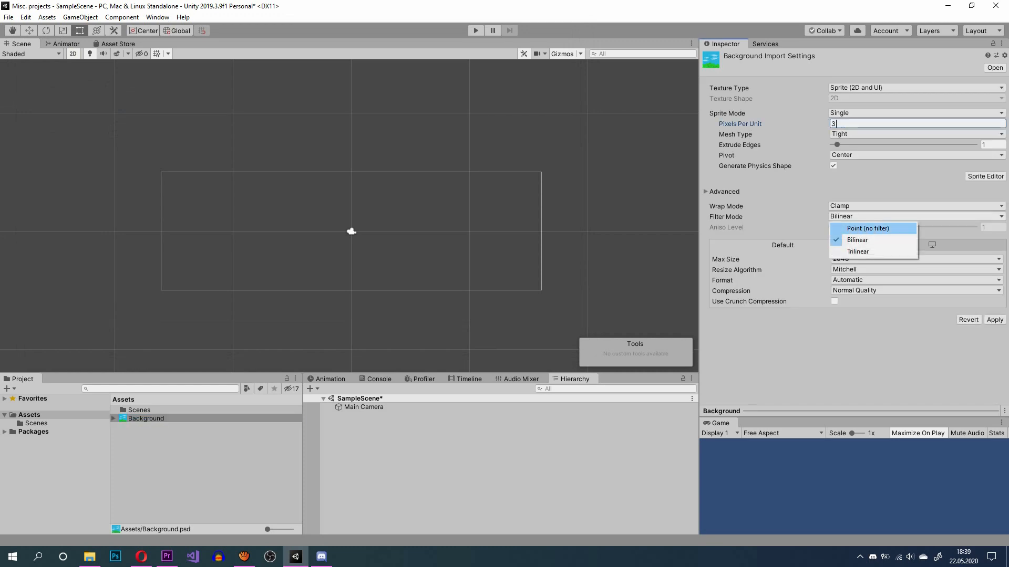
left_click(867, 228)
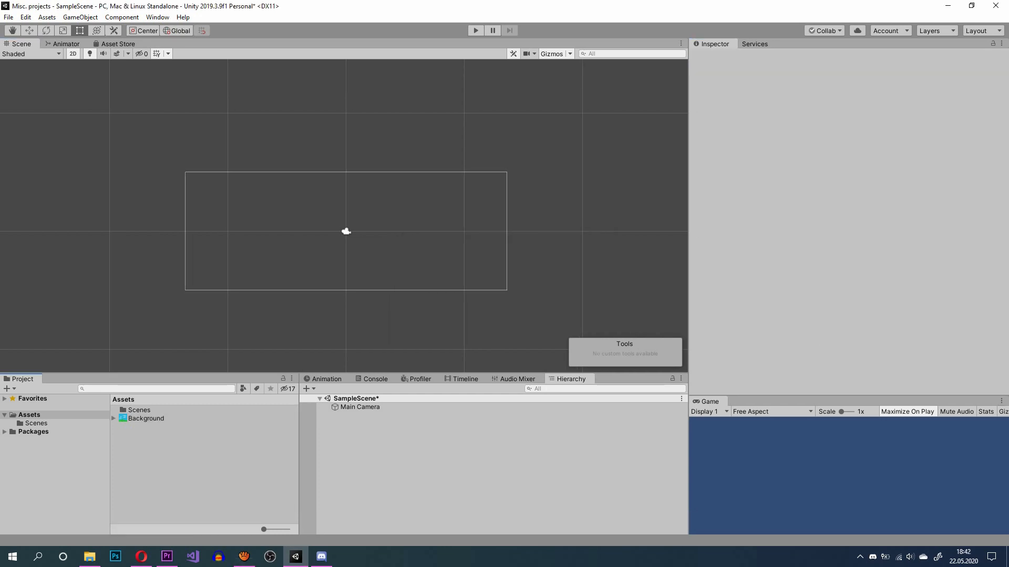
Step: Place Background at the origin and move its duplicate left until the edges meet
left_click(145, 418)
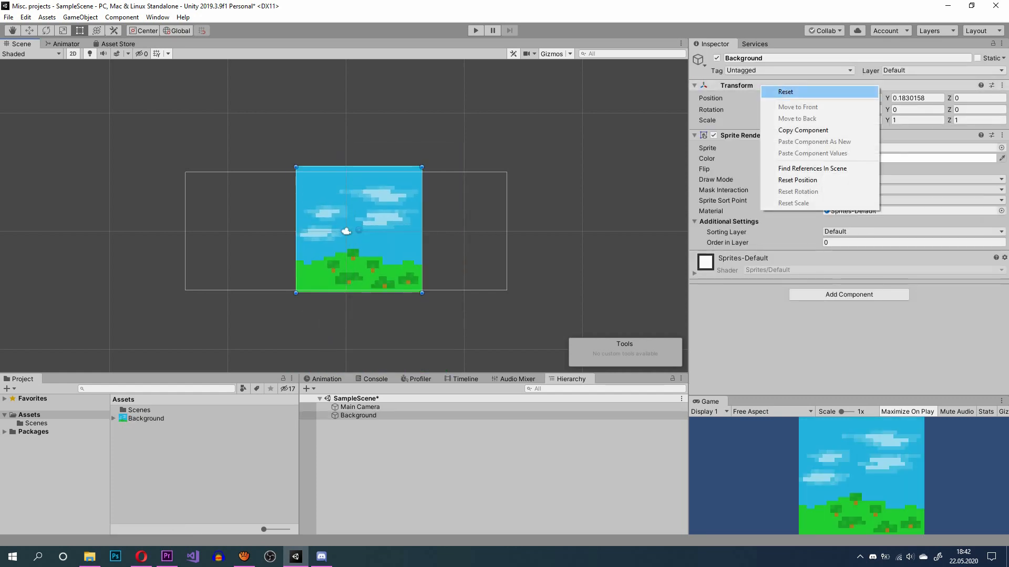
left_click(785, 91)
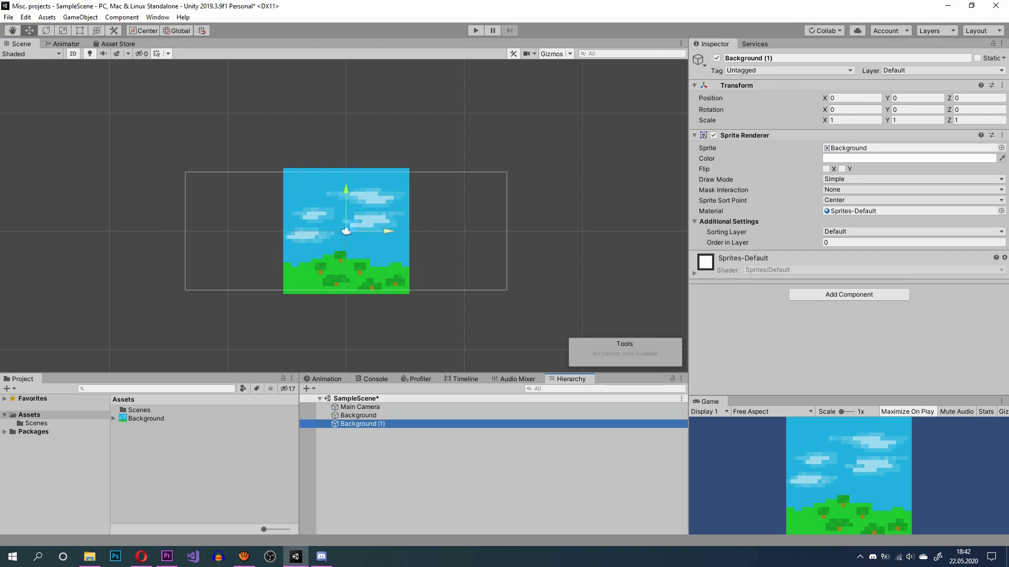
left_click_drag(345, 231, 213, 231)
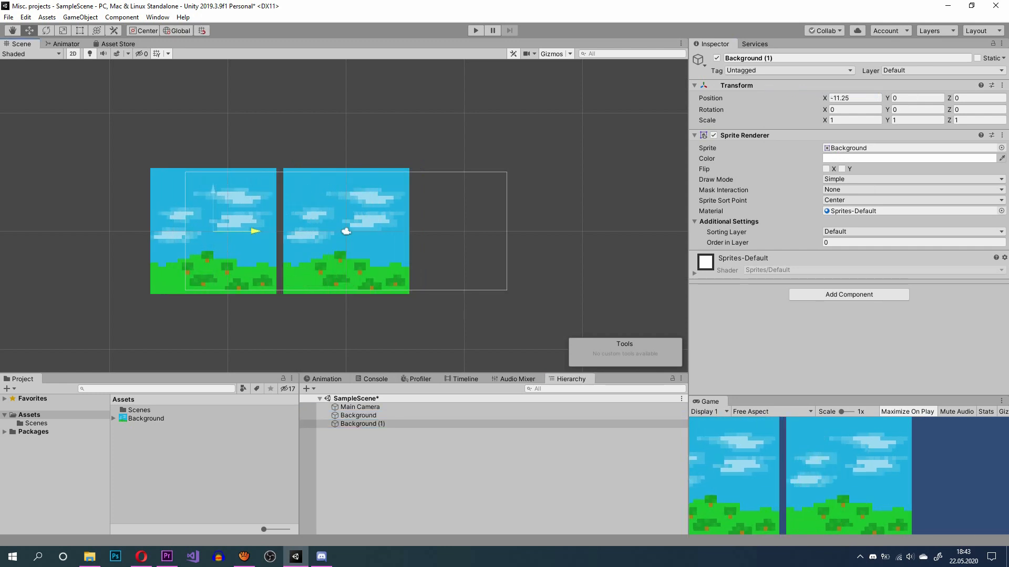
left_click_drag(213, 231, 262, 231)
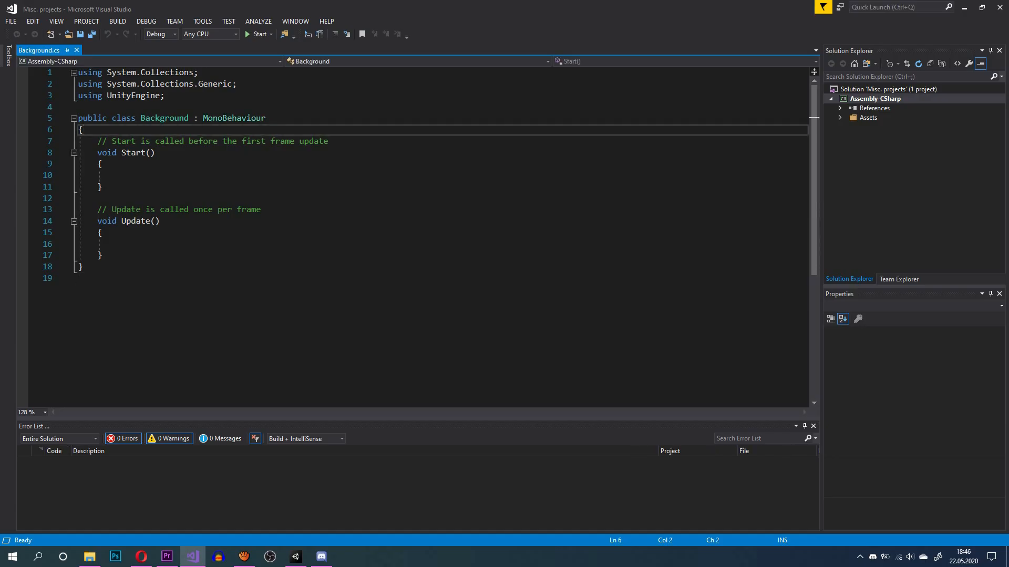
Step: Declare 'float speed = 0.025f;' in the Background script
type("float speed")
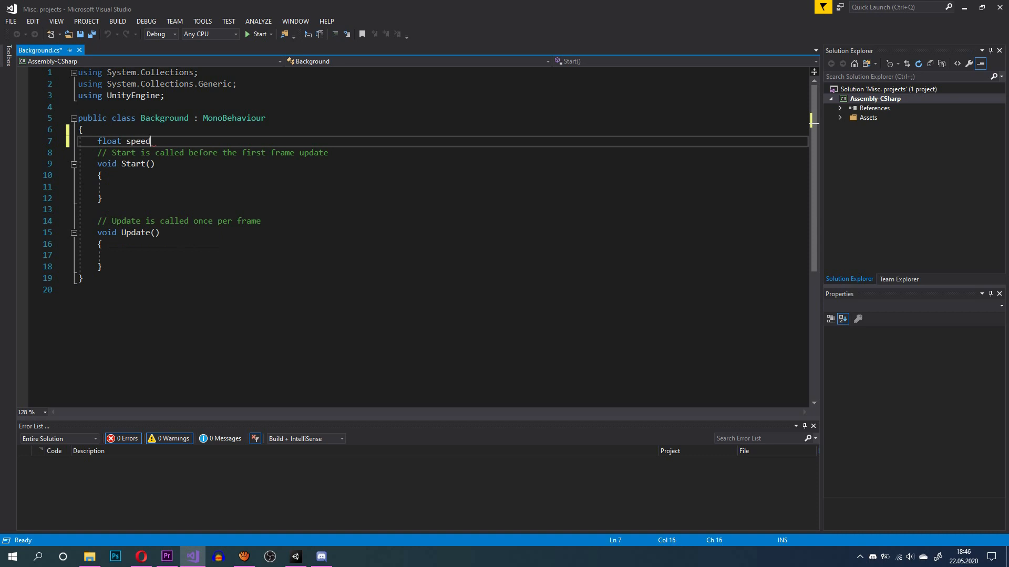
type("= 0.025")
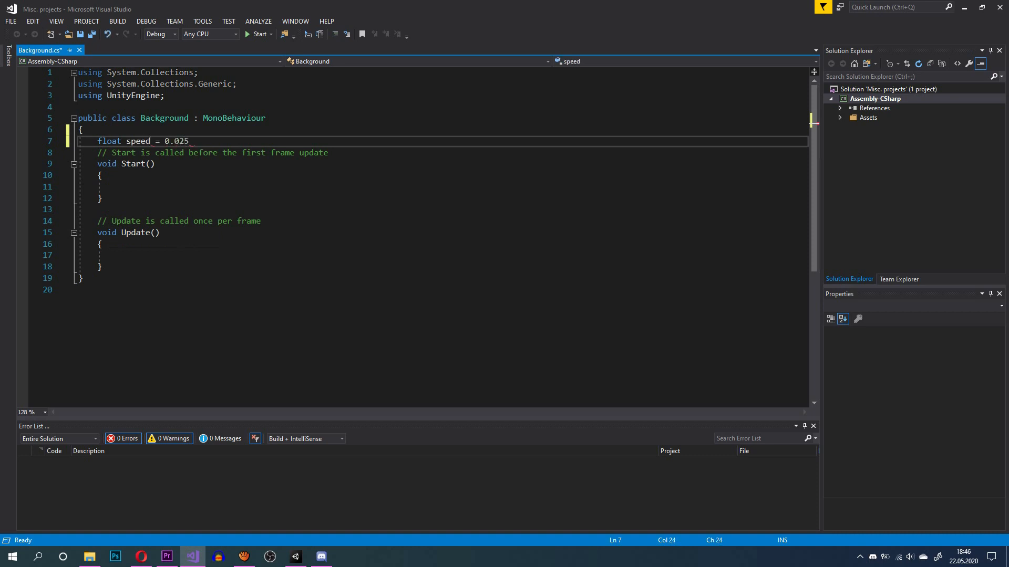
type(";")
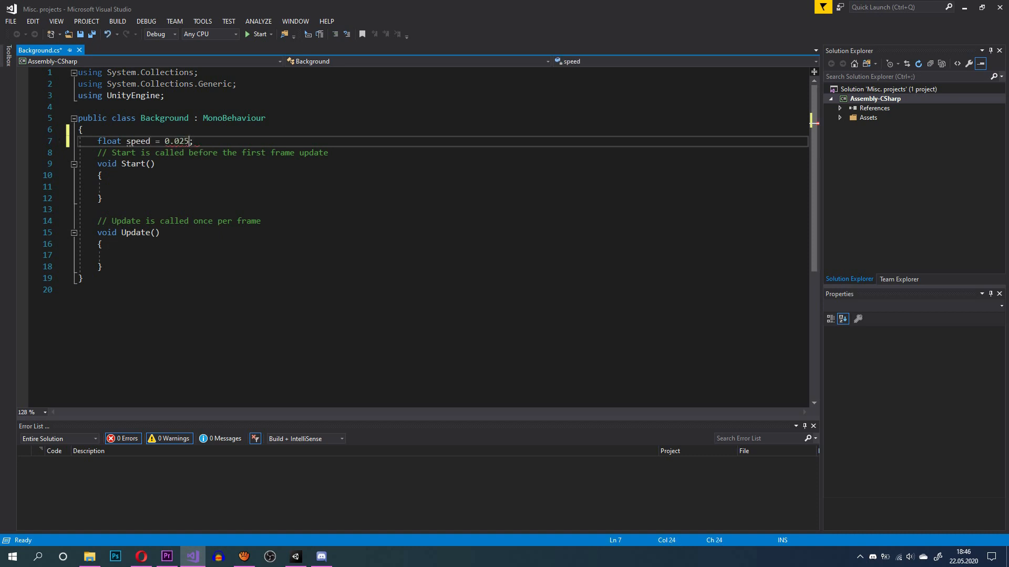
mouse_move(176, 141)
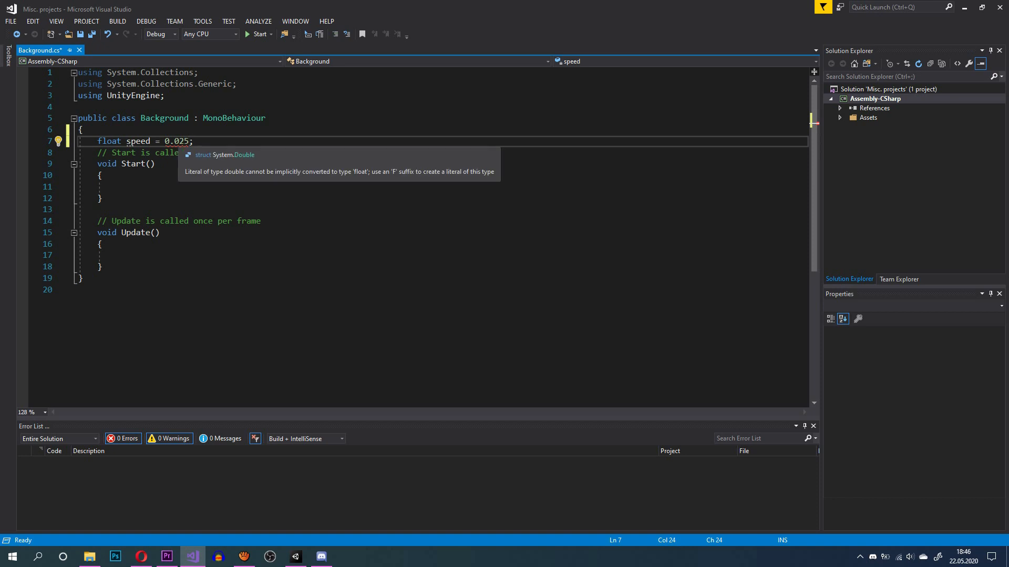
type("f")
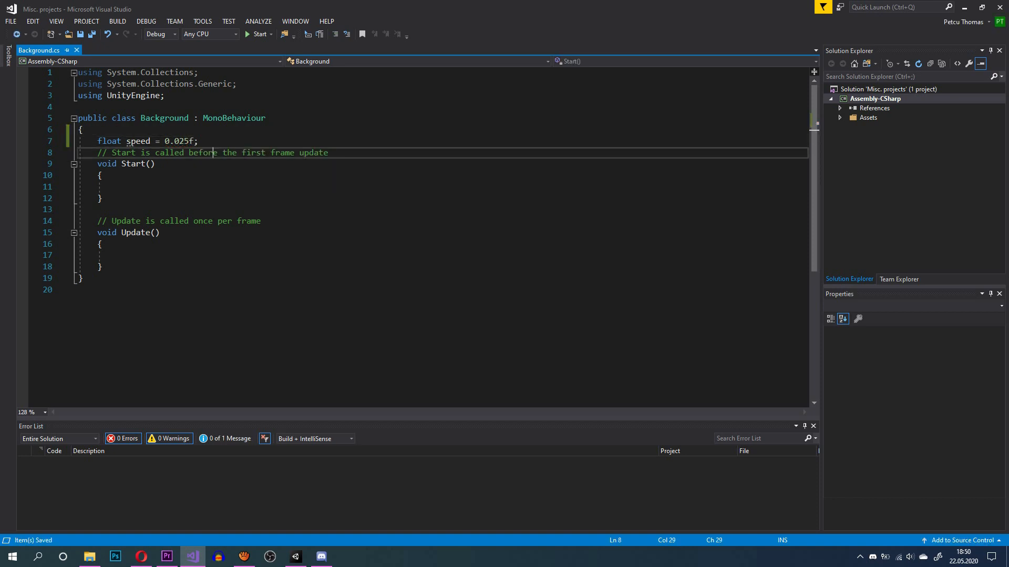
Step: In Update, write 'gameObject.transform.Translate(Vector2.left * speed);'
type("gameObject")
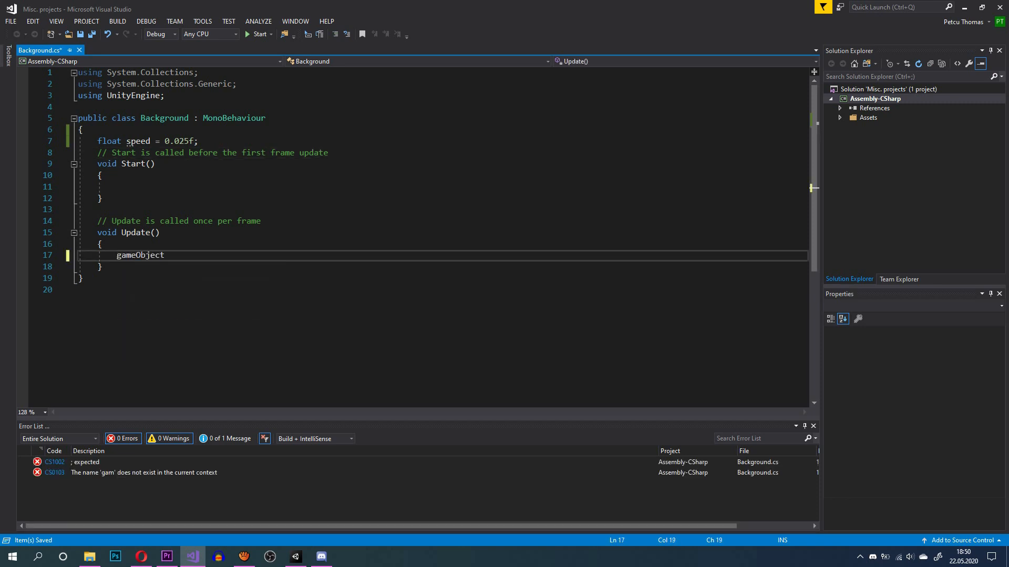
type(".transform.Translate(Vector2")
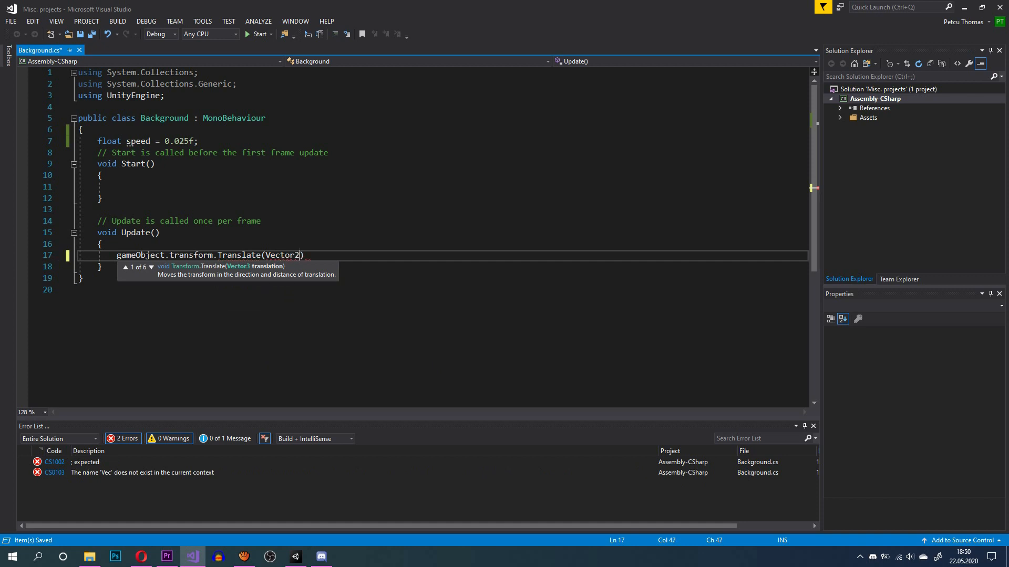
type(".left * speed")
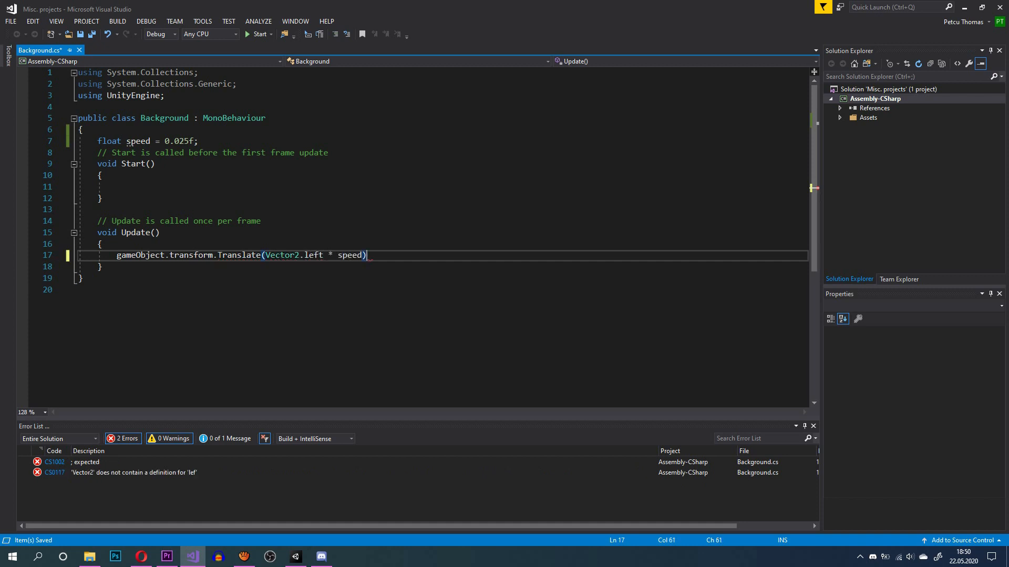
type(";")
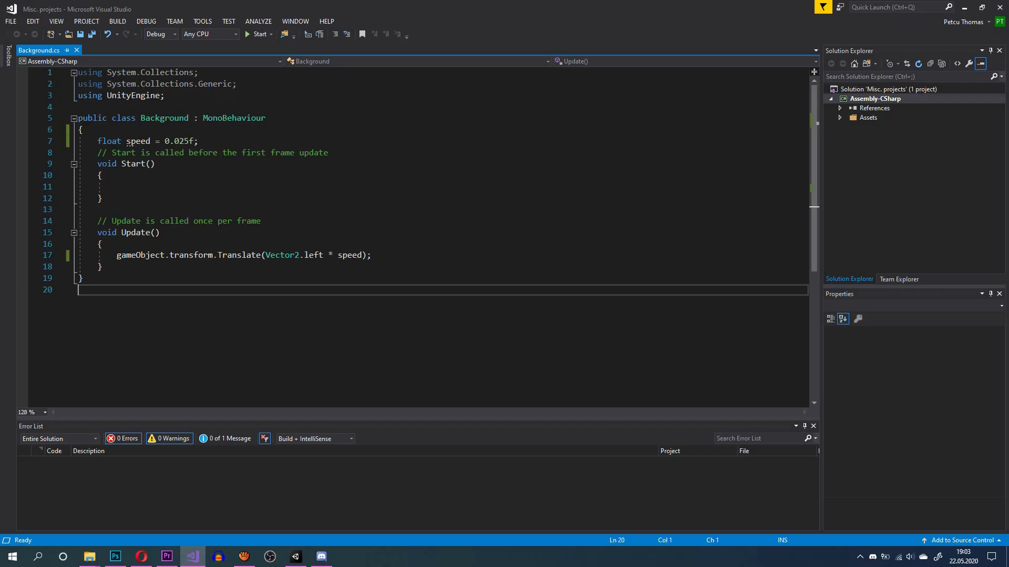
Step: Add an empty 'void OnBecameInvisible()' method and remove the Start method and leftover comments
left_click(101, 267)
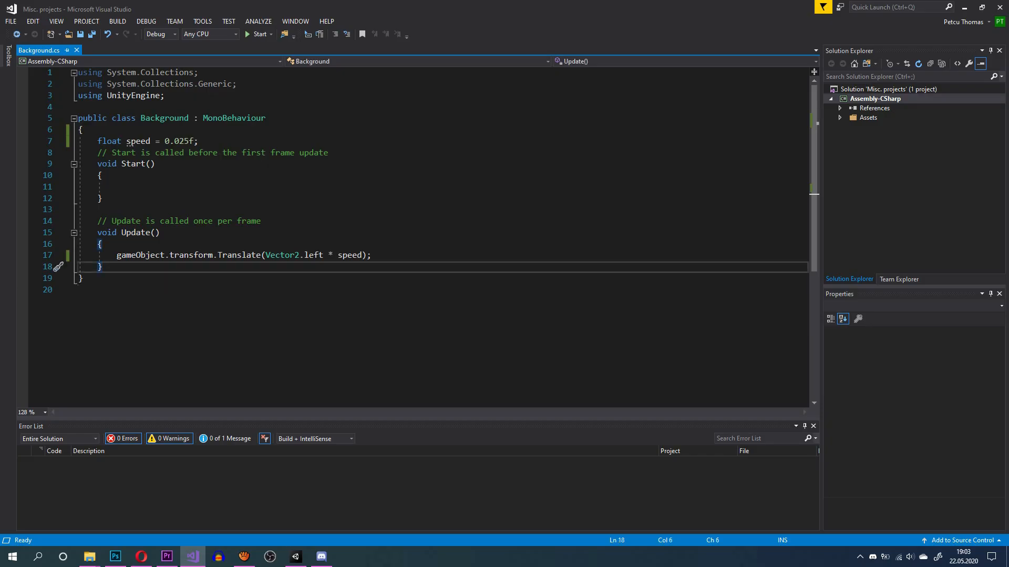
type("void OnBeca")
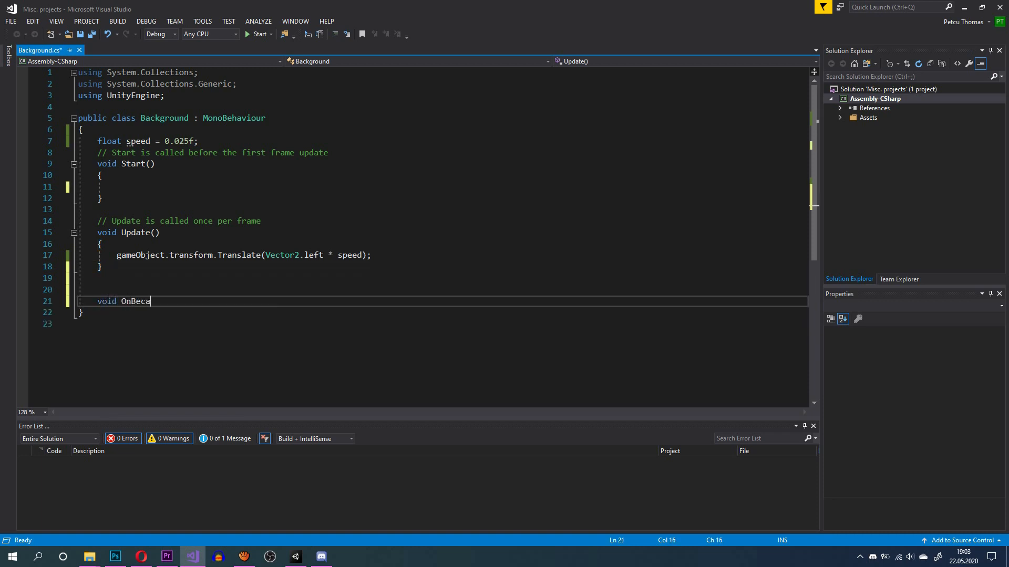
type("meInvisib")
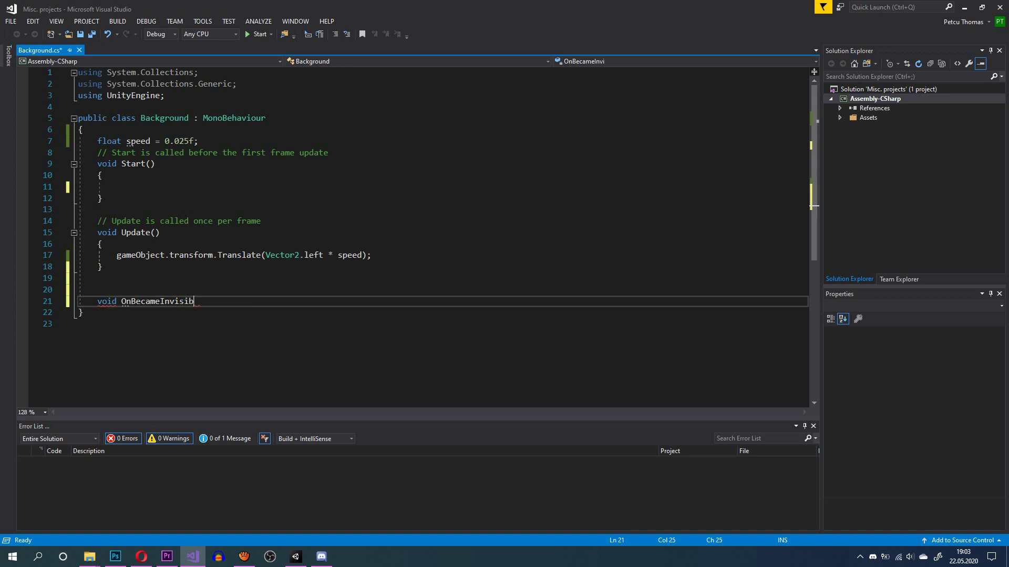
type("le()")
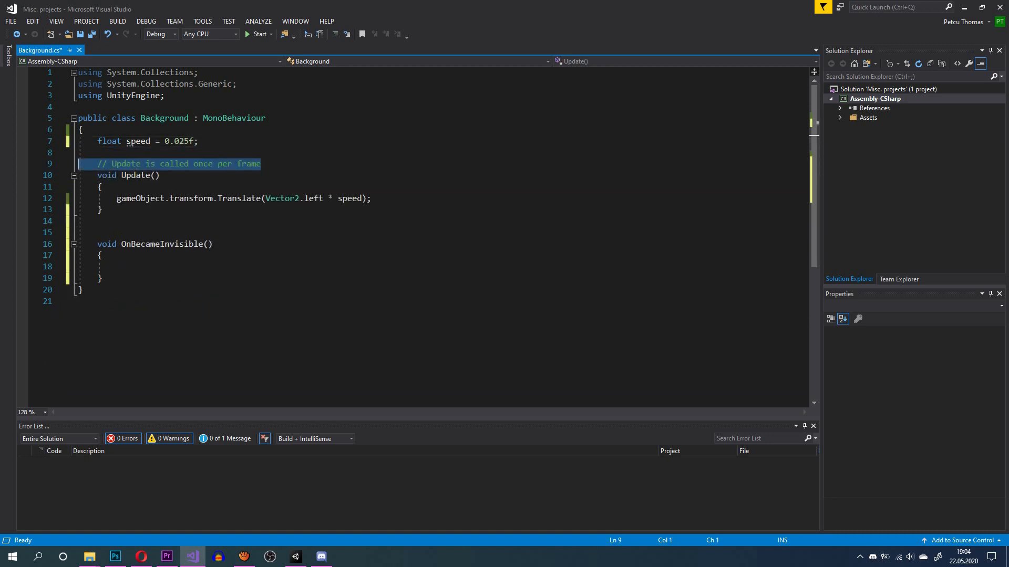
key("Delete")
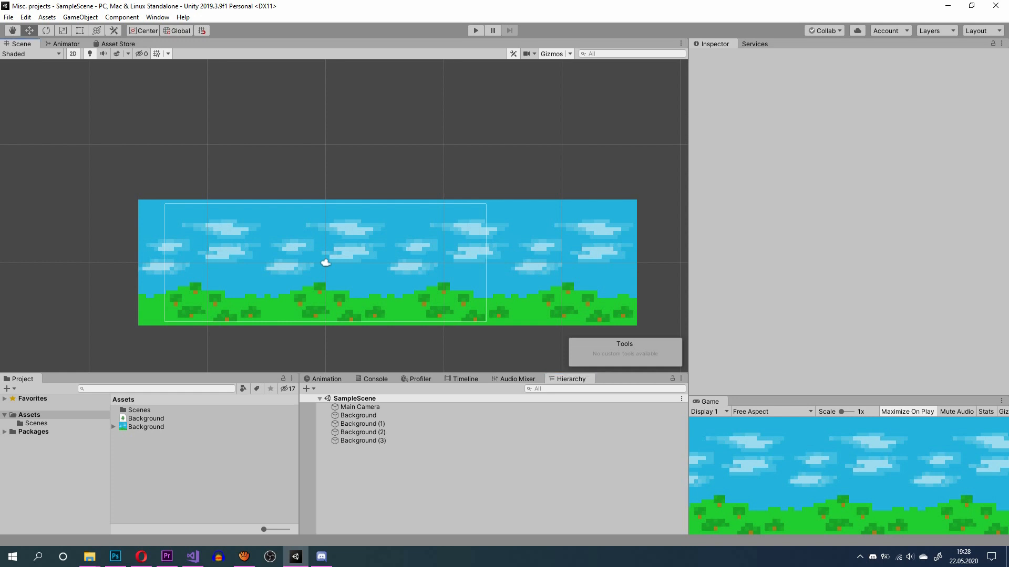
left_click(362, 440)
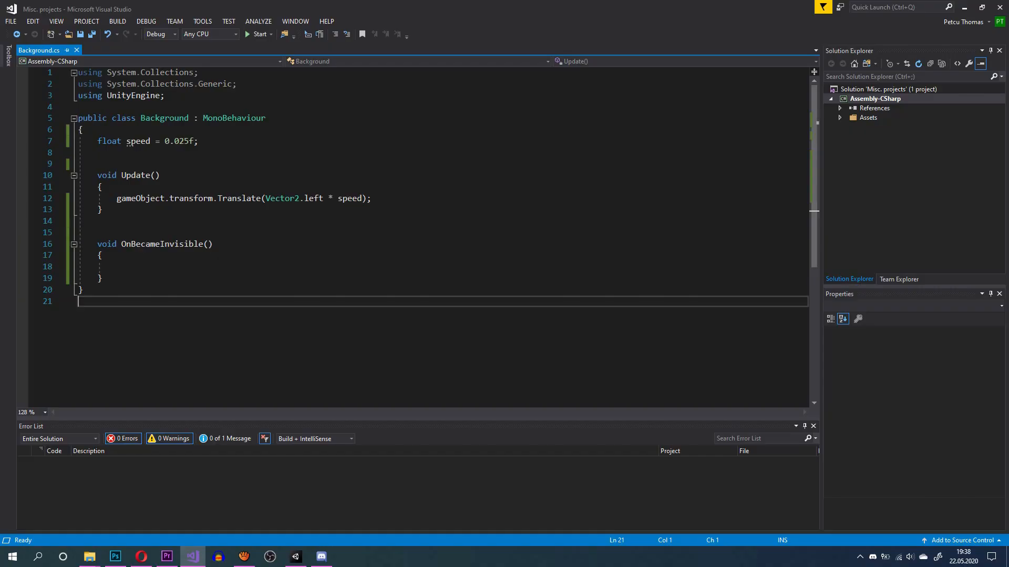
Step: Inside OnBecameInvisible, begin 'transform.position = new Vector2(21, tran...' to reposition the background
type("transform")
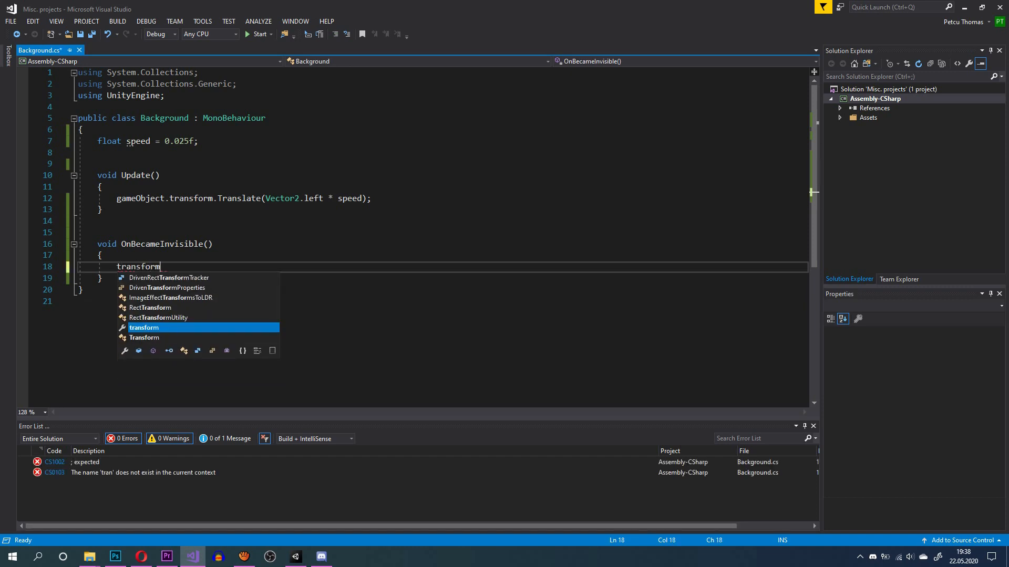
type(".position = new")
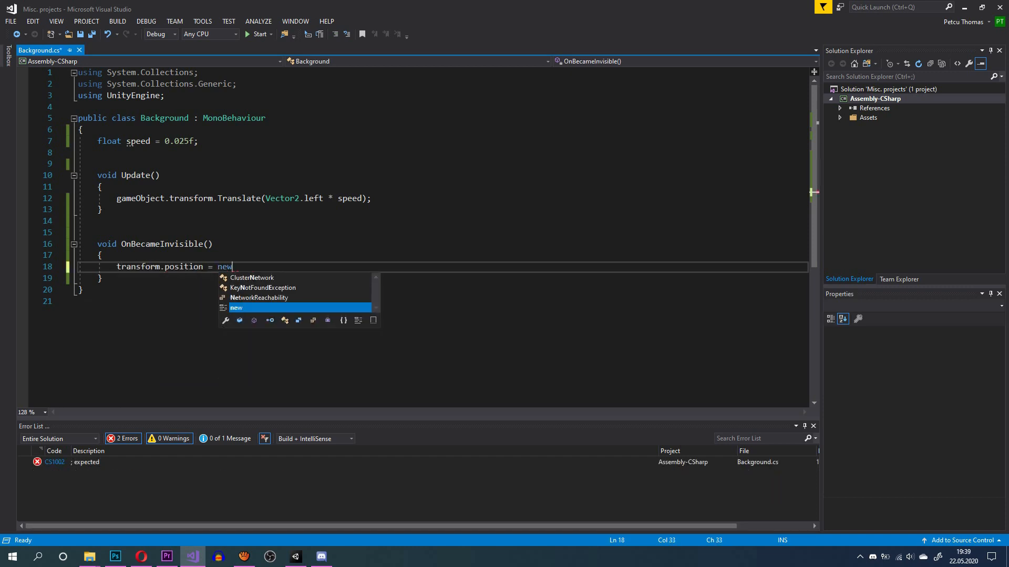
type("Vector2")
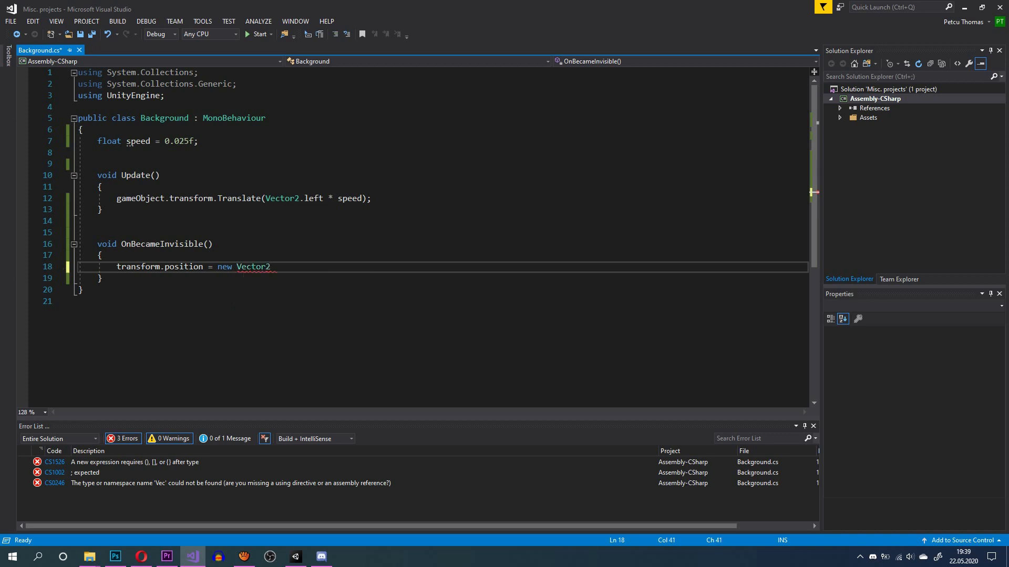
type("(21, tran")
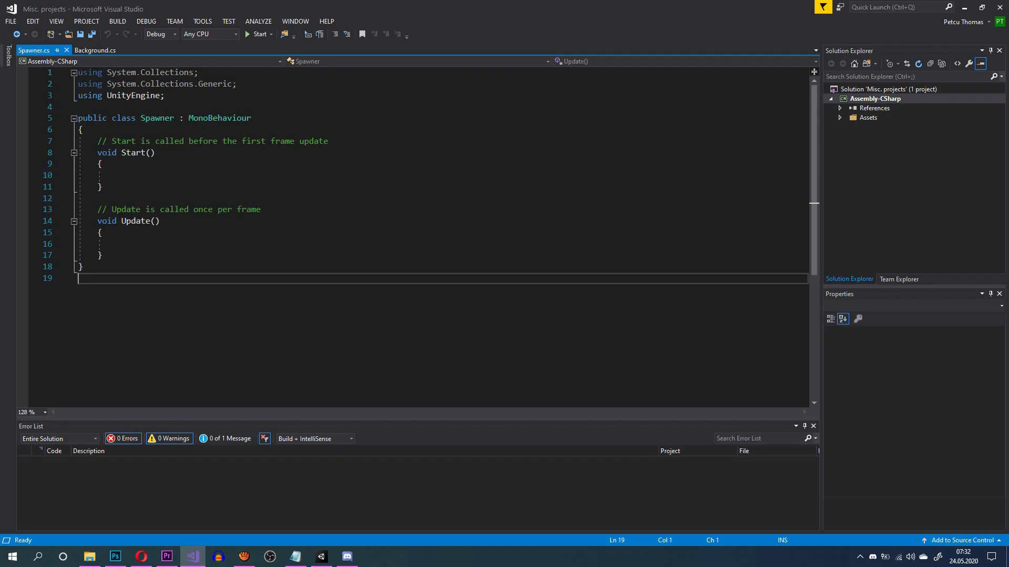
Step: Declare public GameObject[] obstacles, float rand, float timer and public float startTimer in Spawner.cs
type("public GameObject[] obstacles;")
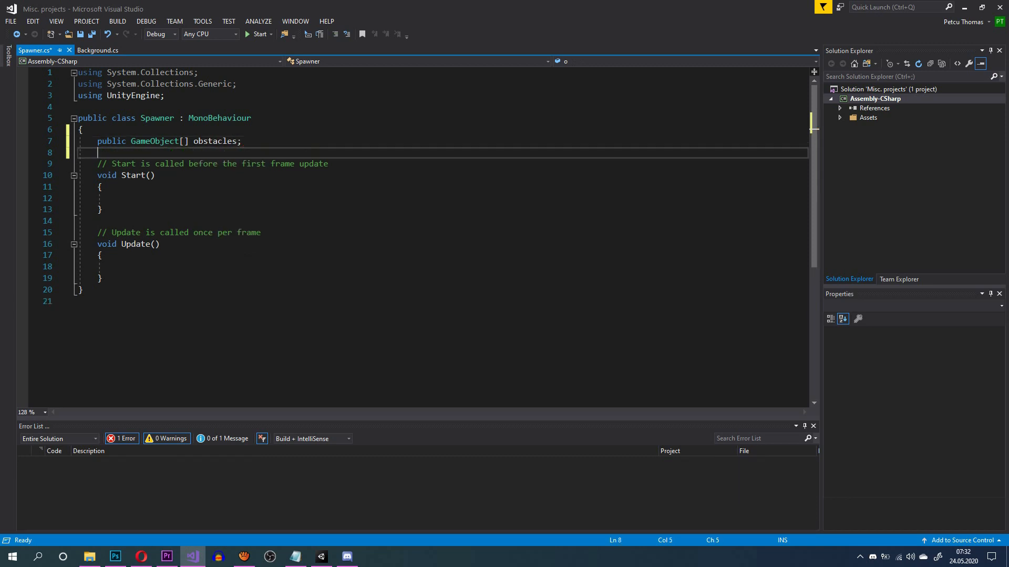
type("float rand;")
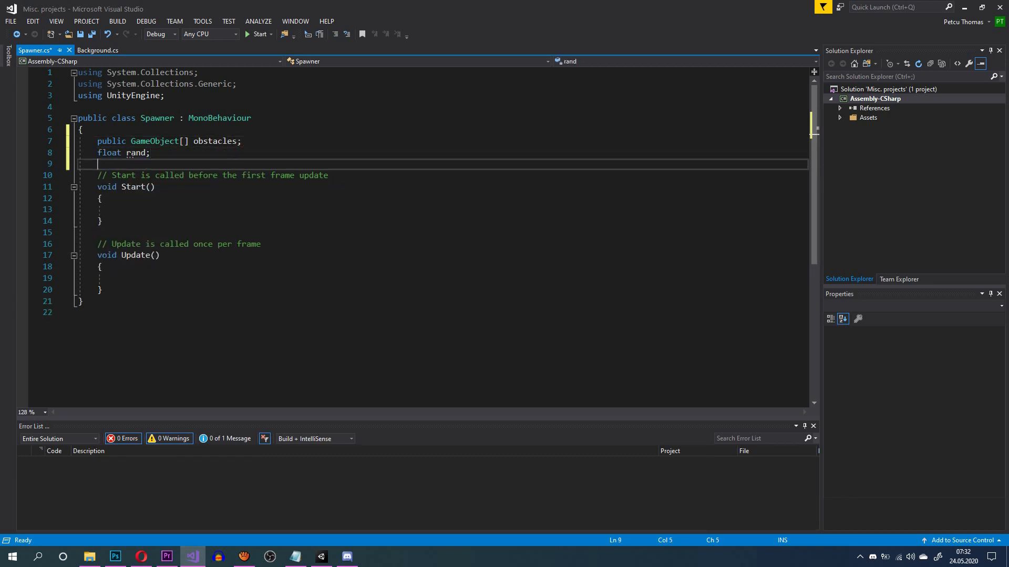
type("float timer;")
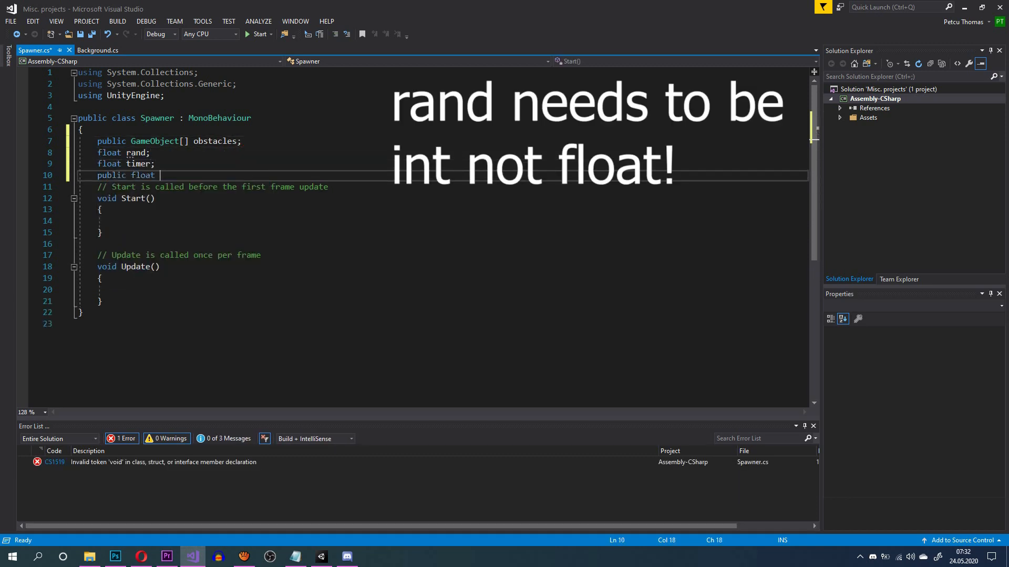
type("startTimer;")
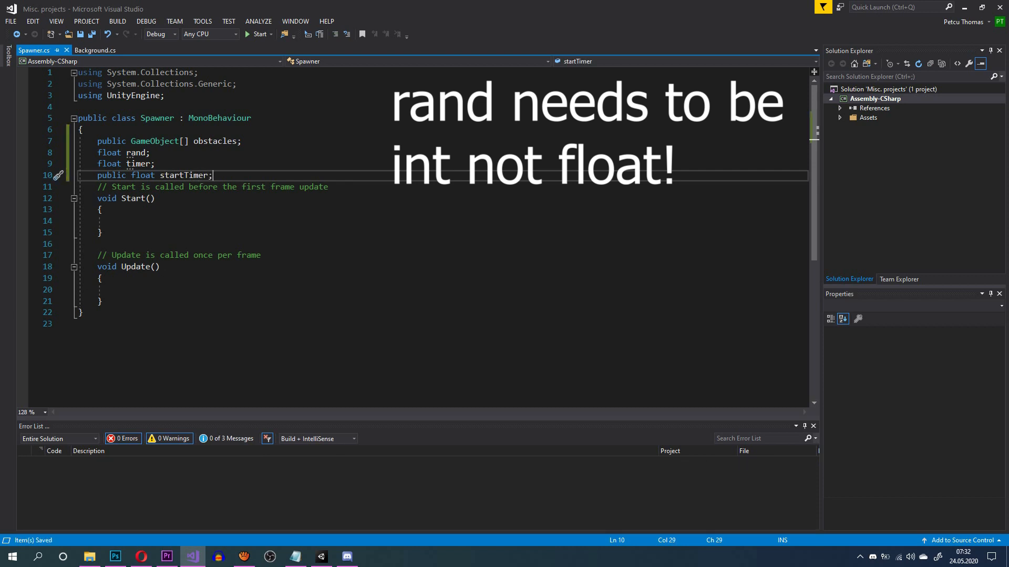
Step: Set timer = startTimer in Start and subtract Time.deltaTime from timer in Update
type("timer = startTimer;")
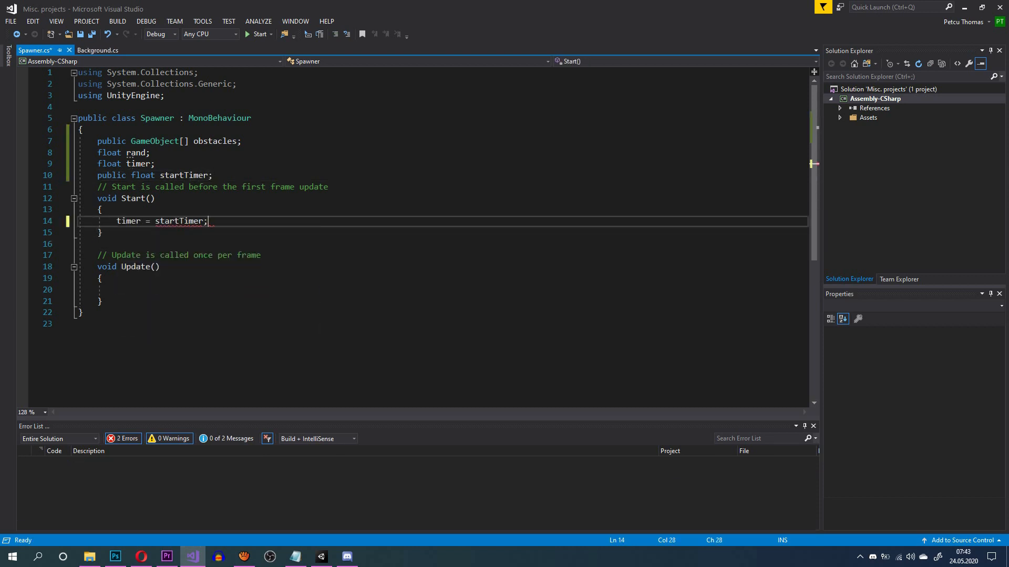
type("timer")
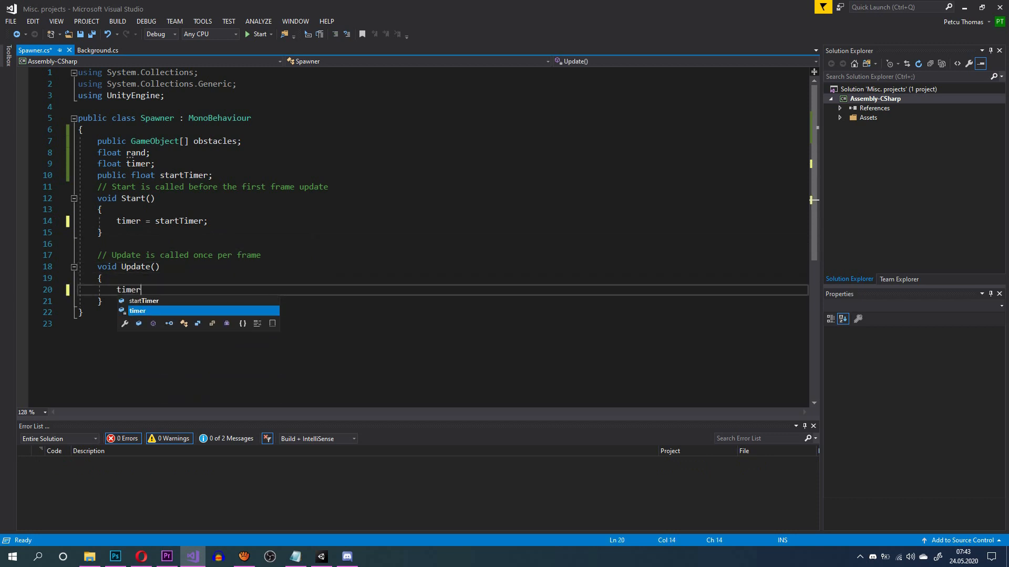
type("-= Time.deltaTime;")
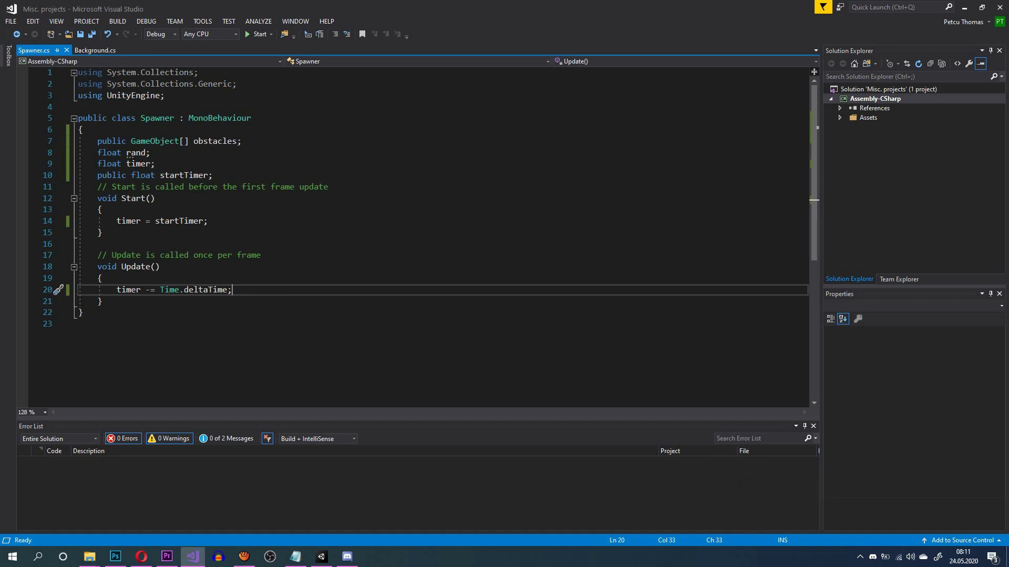
Step: When timer <= 0, pick rand via Random.Range(0, obstacles.Length), Instantiate obstacles[rand] at transform.position, and reset timer
type("if (timer <= 0")
type("rand = Random.Range(")
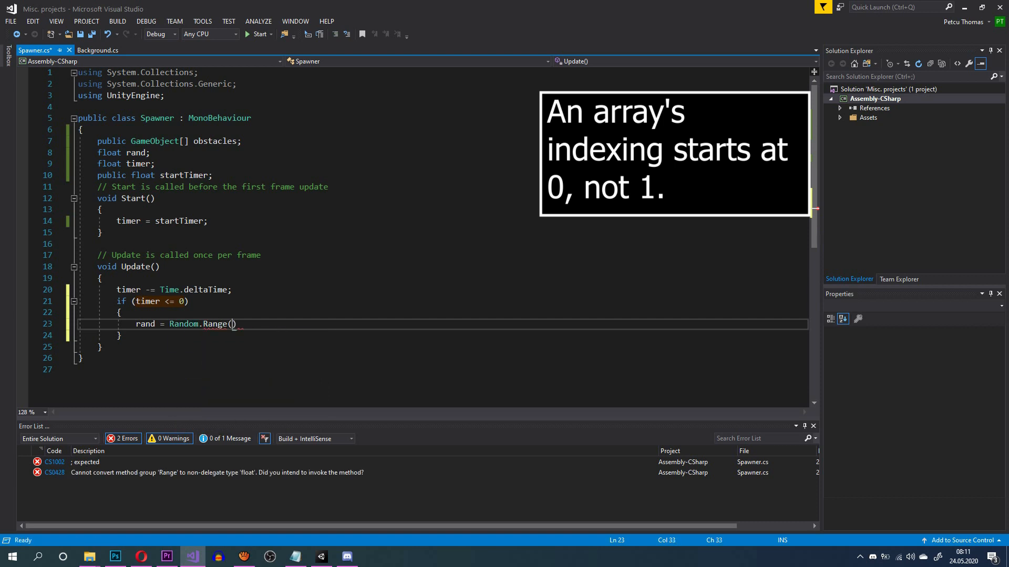
type("0, obstacles.Length")
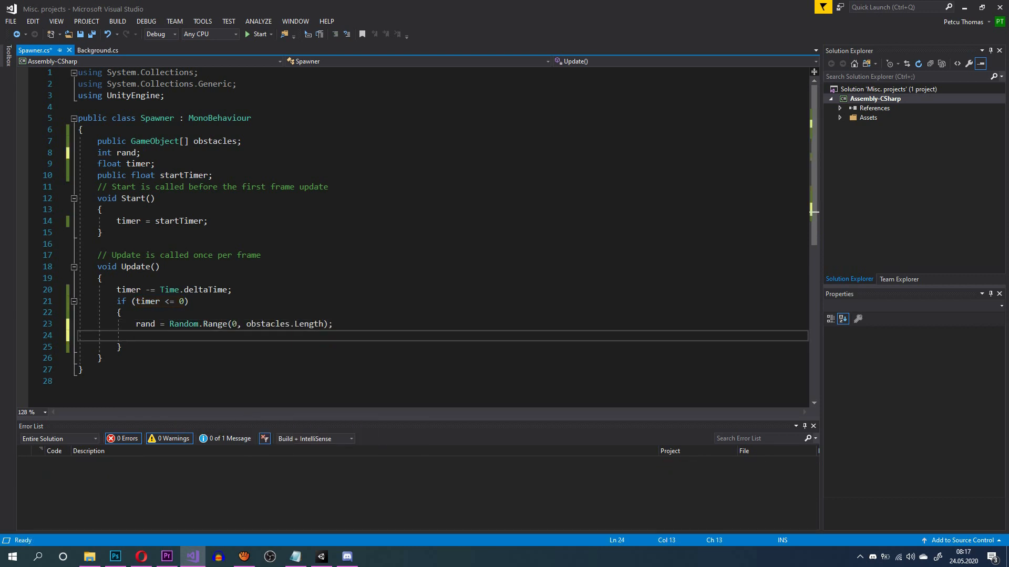
type("Instantiate(o")
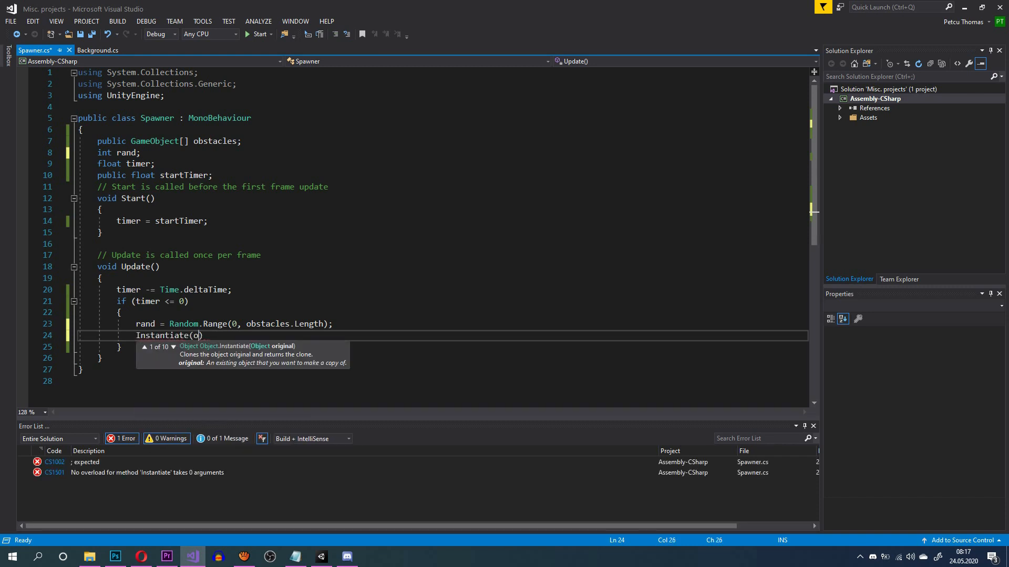
type("bstacles[rand],")
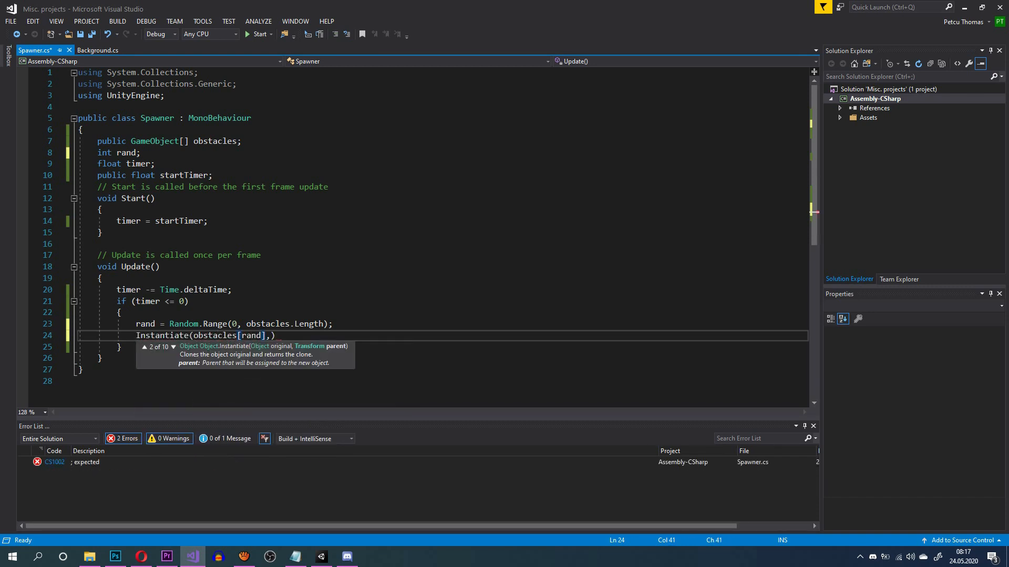
type("transform.position,")
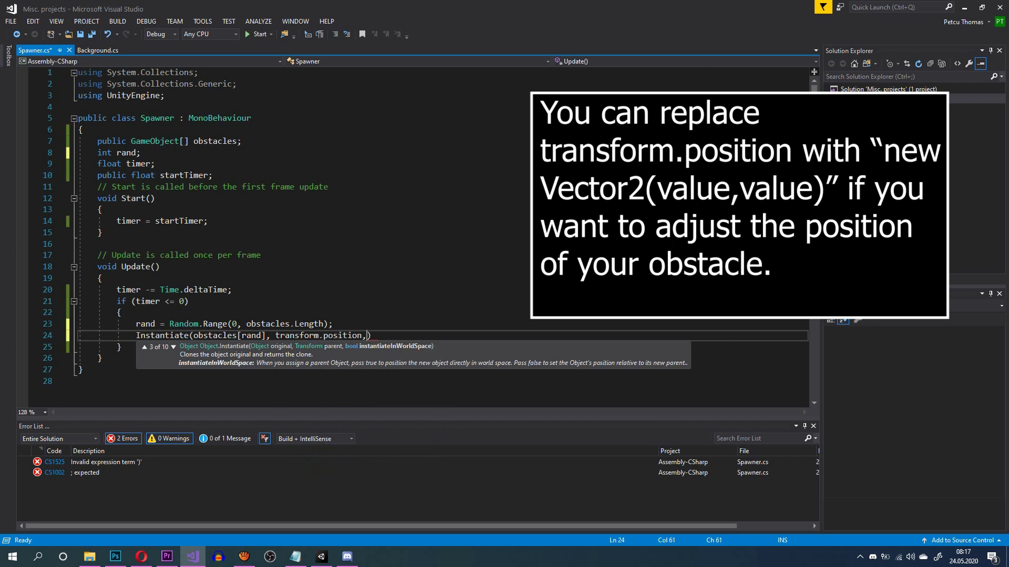
type("Quaternion.identity);")
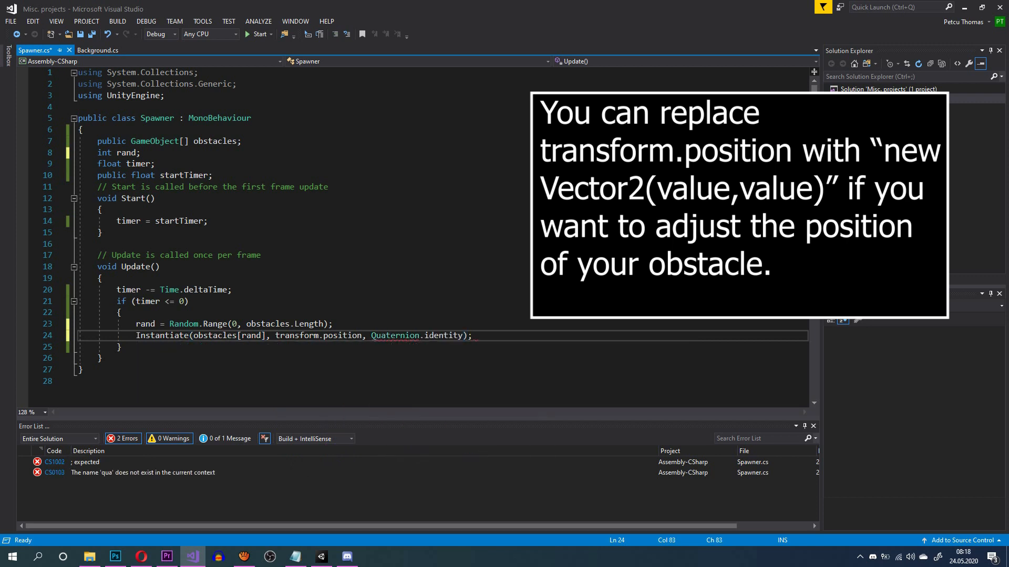
type("timer = st")
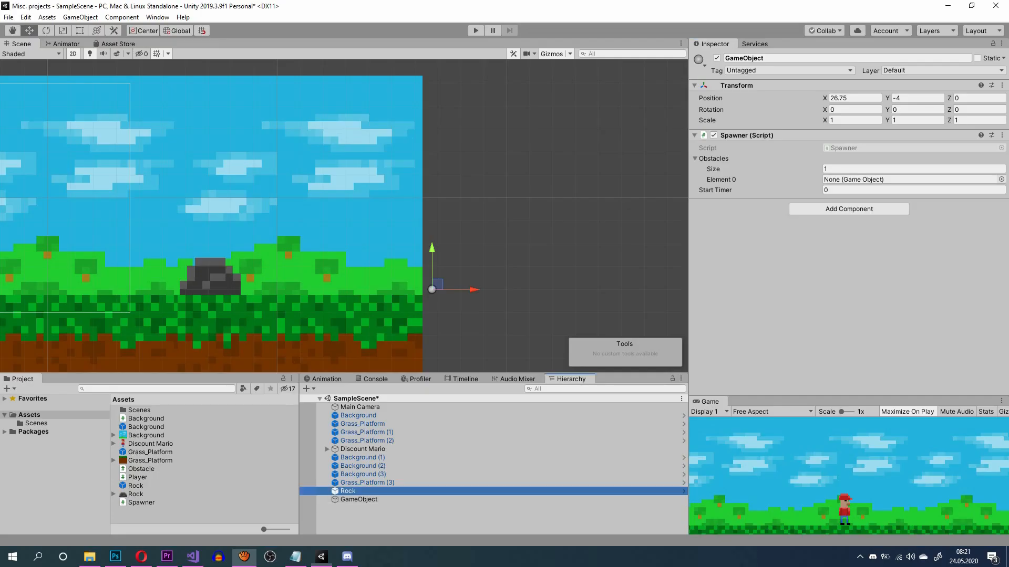
Step: Set the Spawner component's Start Timer to 2 on the spawner GameObject
type("2")
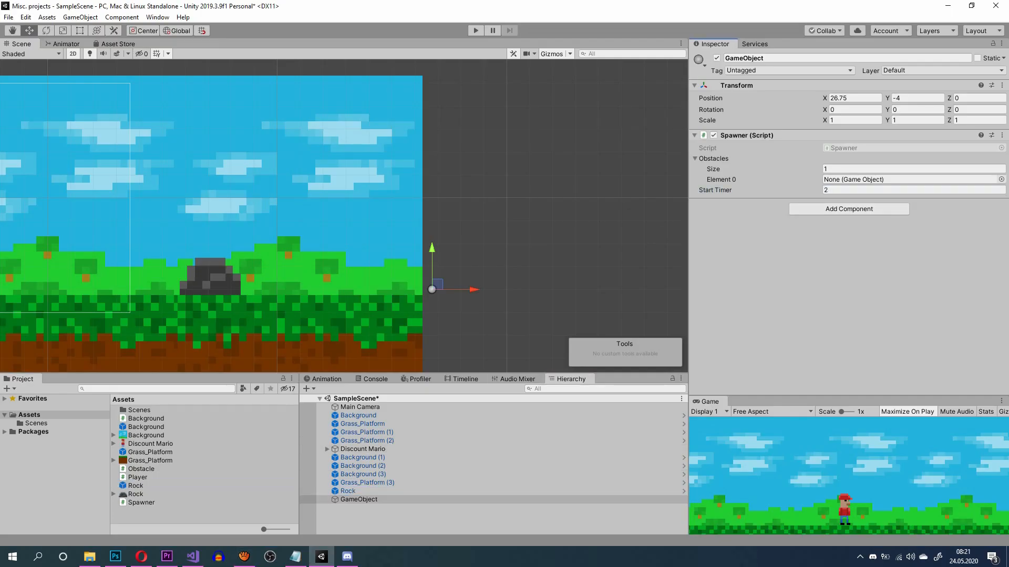
left_click_drag(135, 486, 901, 179)
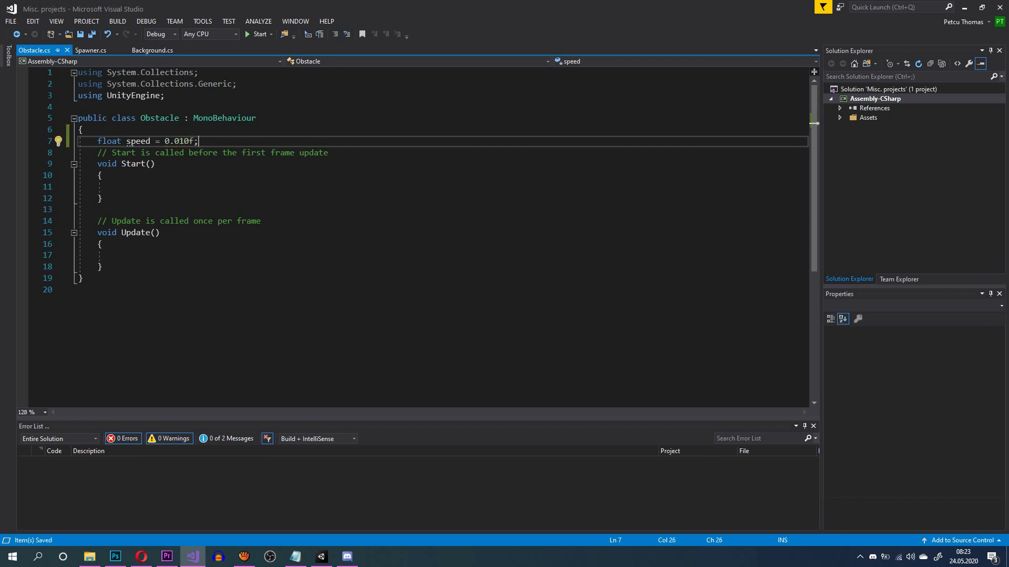
Step: In Obstacle.cs Update, write 'gameObject.transform.Translate(Vector2.left * speed);'
type("gameObject.tra")
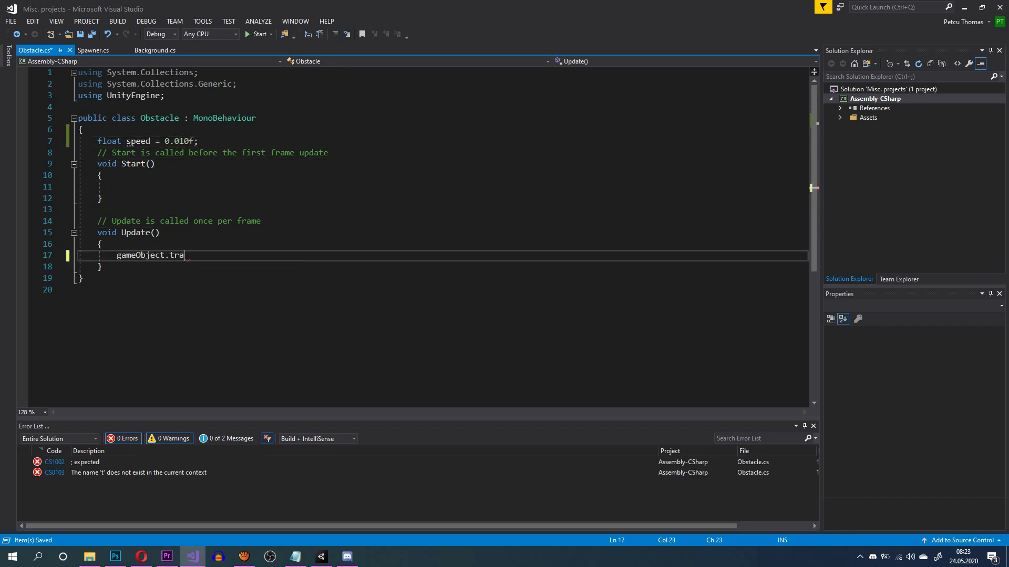
type("nsform.Translate(Vector2.")
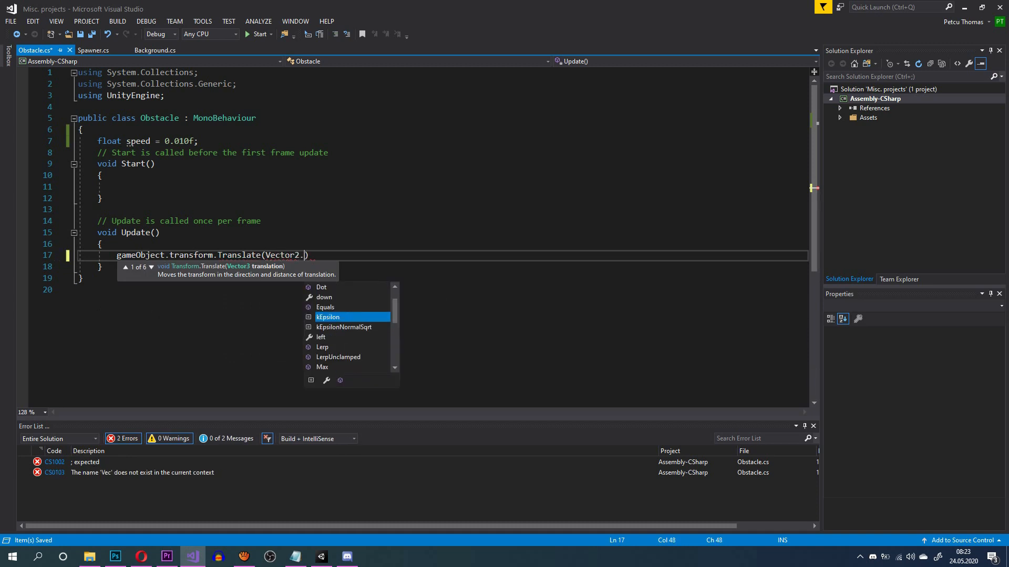
type("left * speed);")
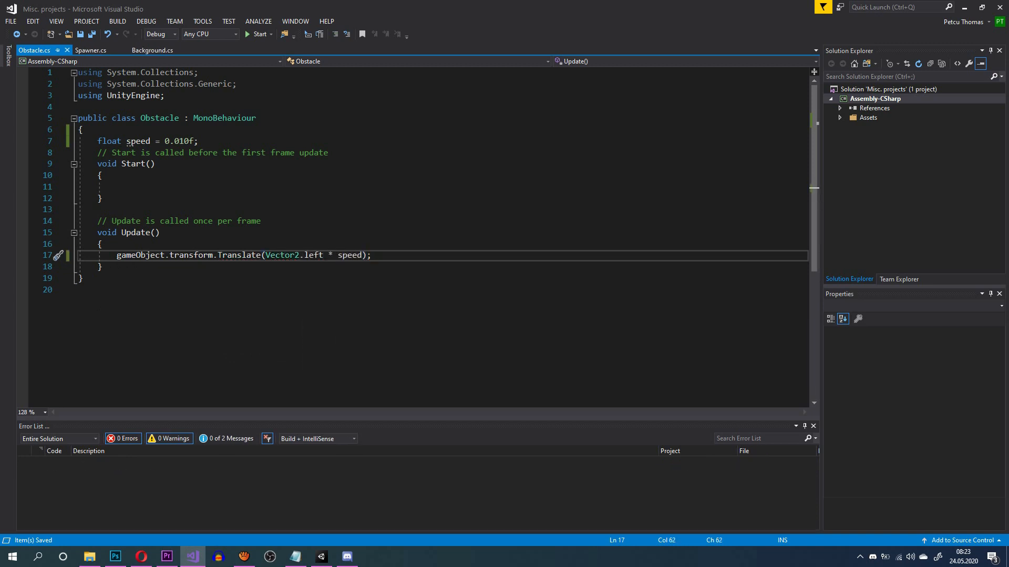
Step: Add 'void OnBecameInvisible()' calling Destroy(gameObject)
type("void OnBecame")
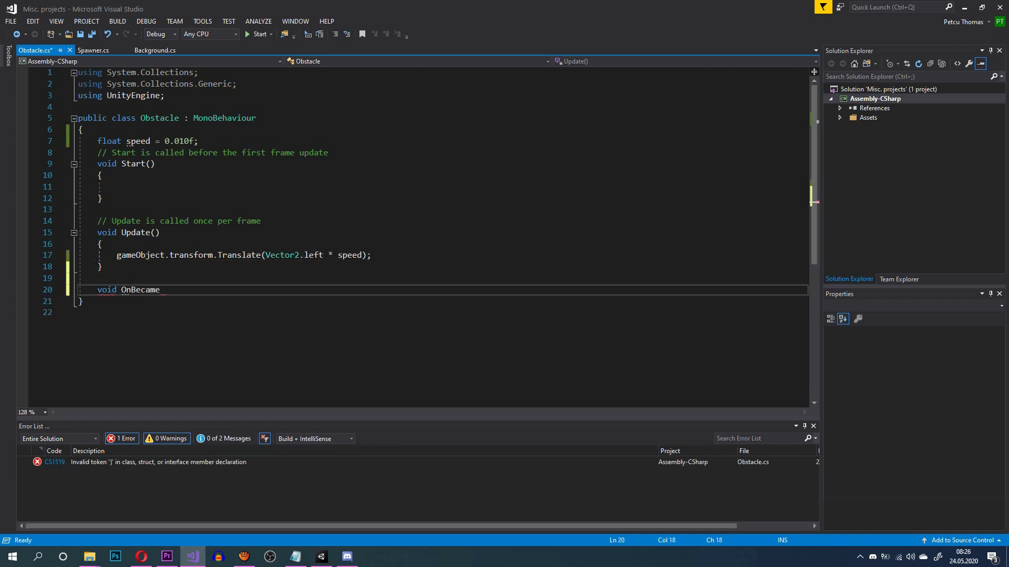
type("Invisible()")
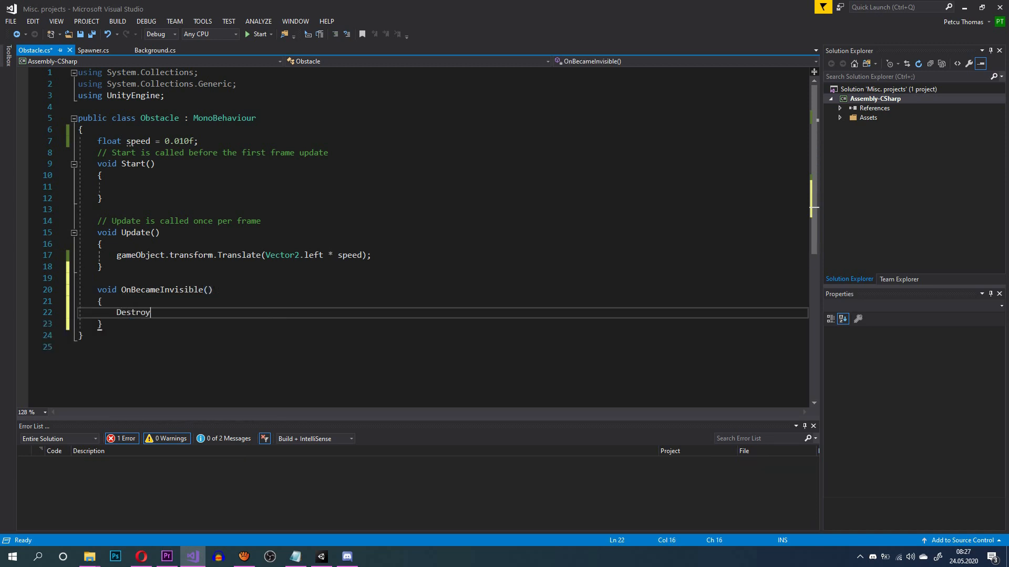
type("(gameObject);")
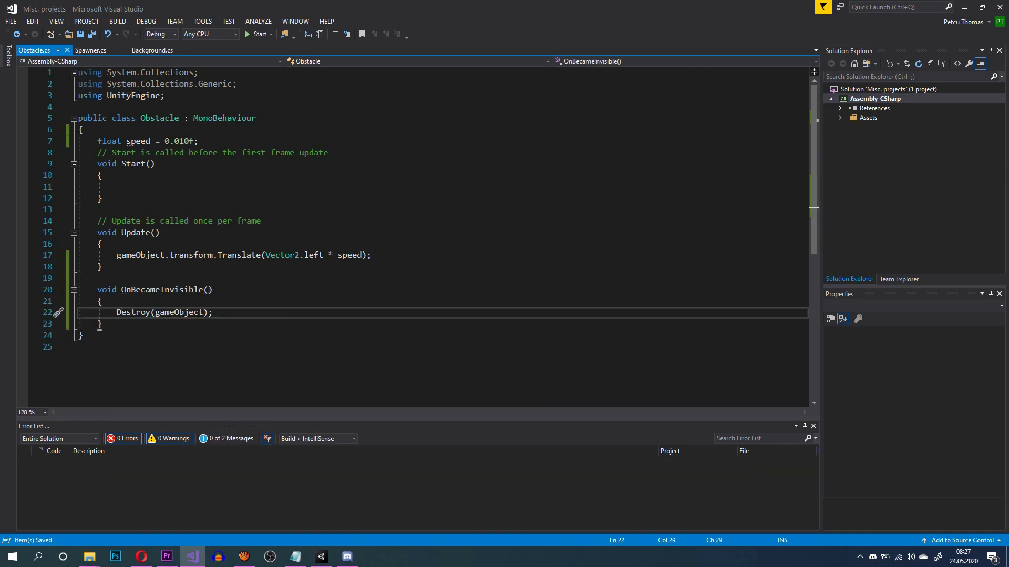